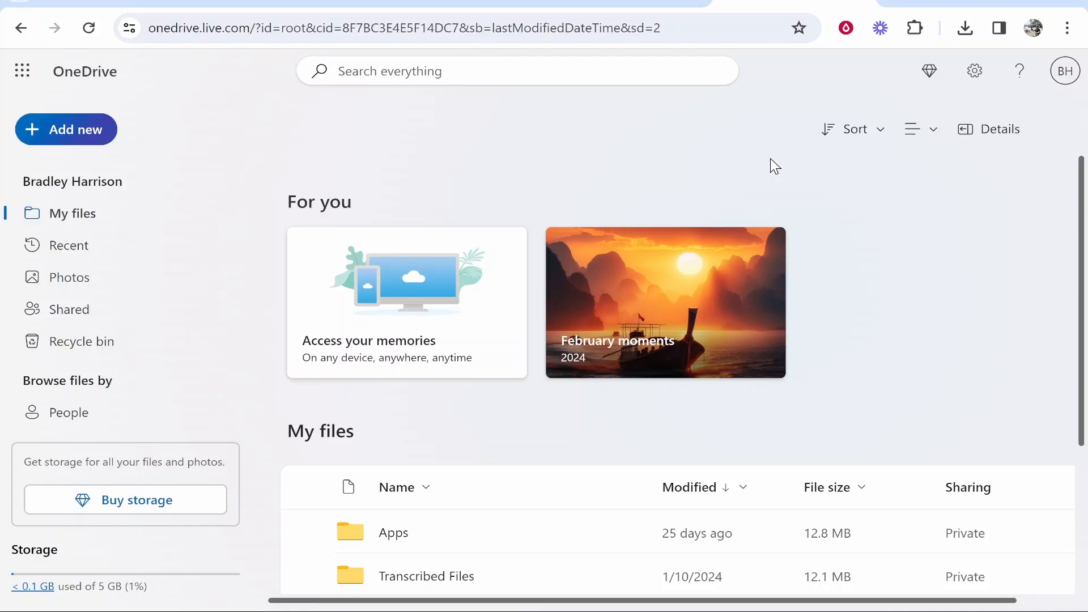
mouse_move(154, 230)
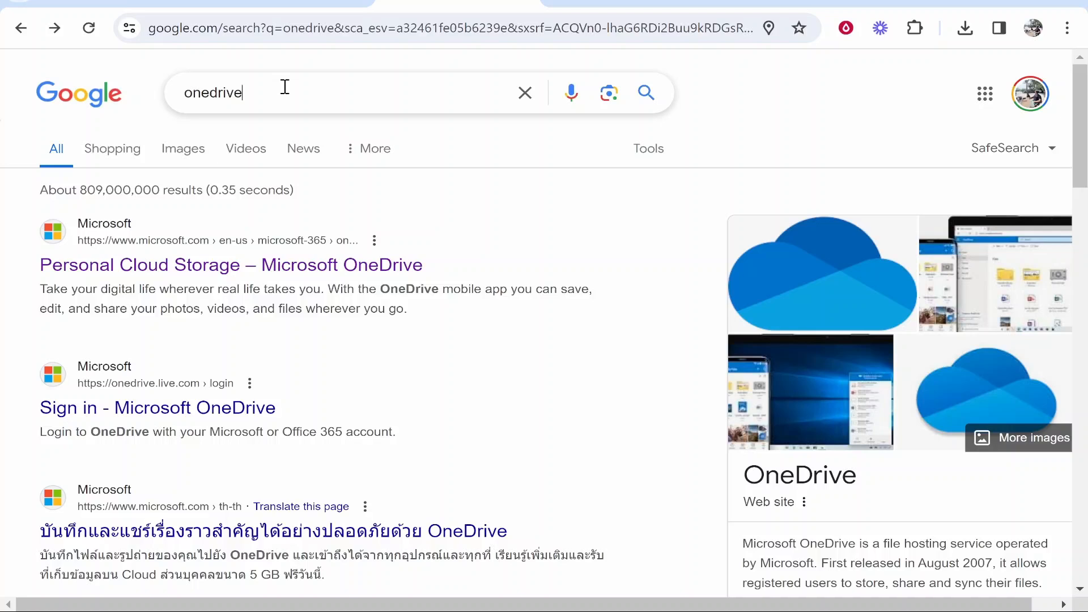
Go from the Google result to Microsoft's OneDrive page and sign in to My files
click(231, 264)
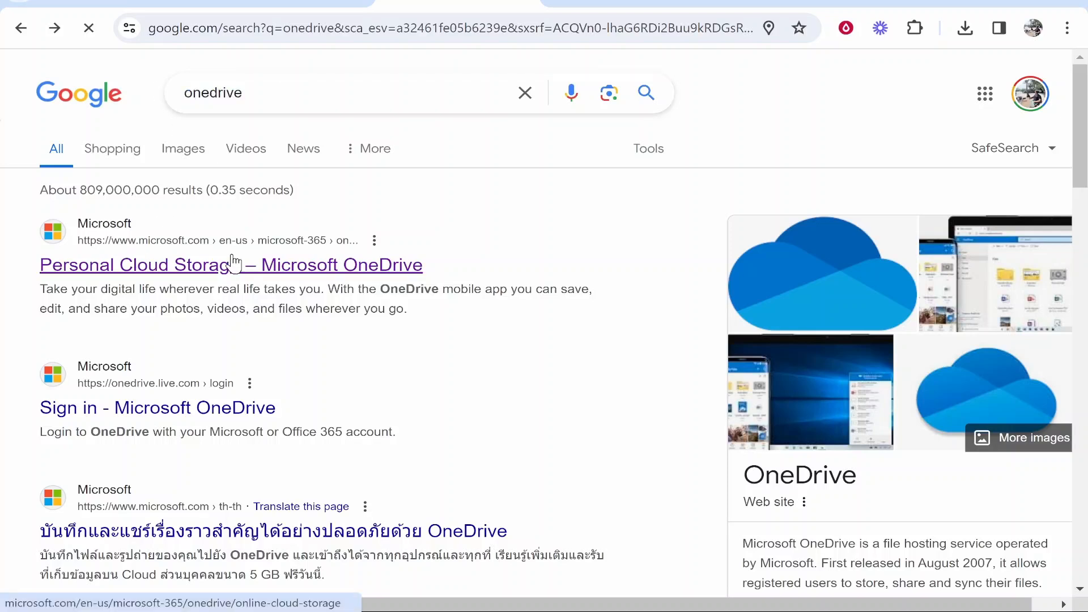
click(230, 264)
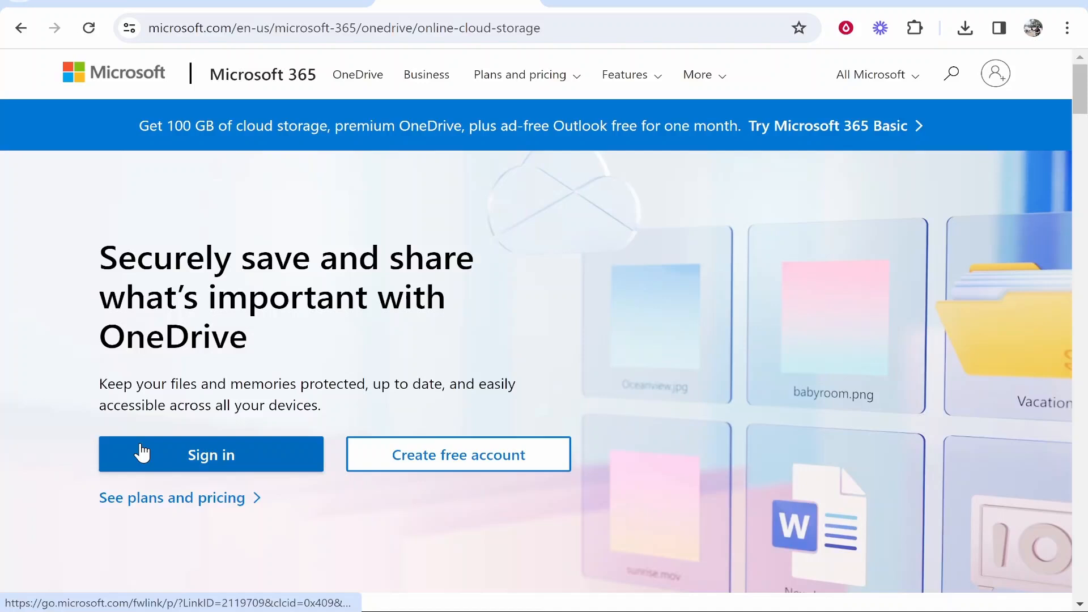
click(210, 454)
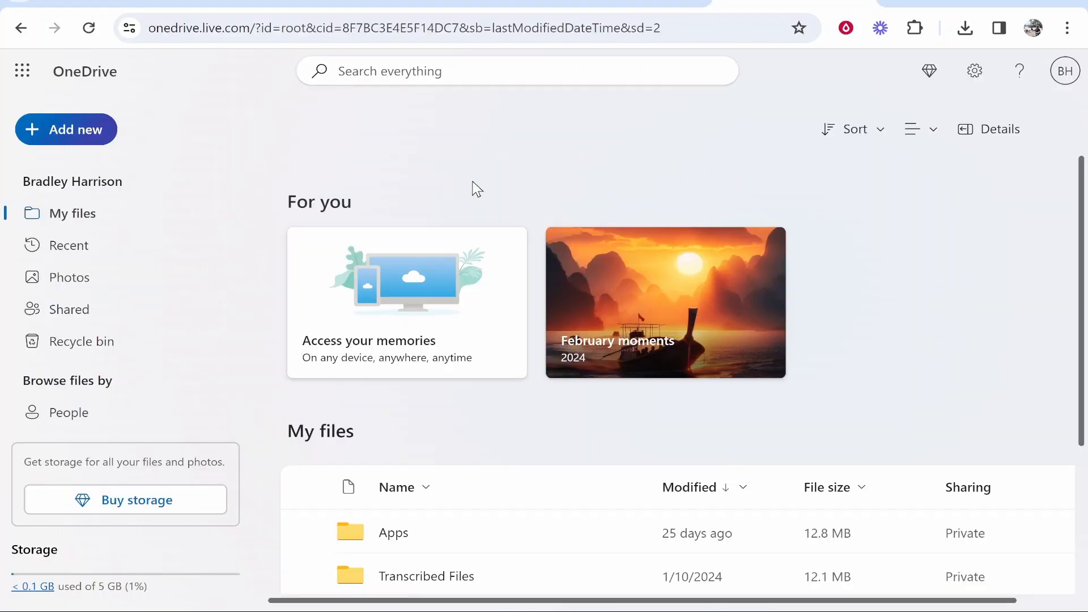
mouse_move(113, 159)
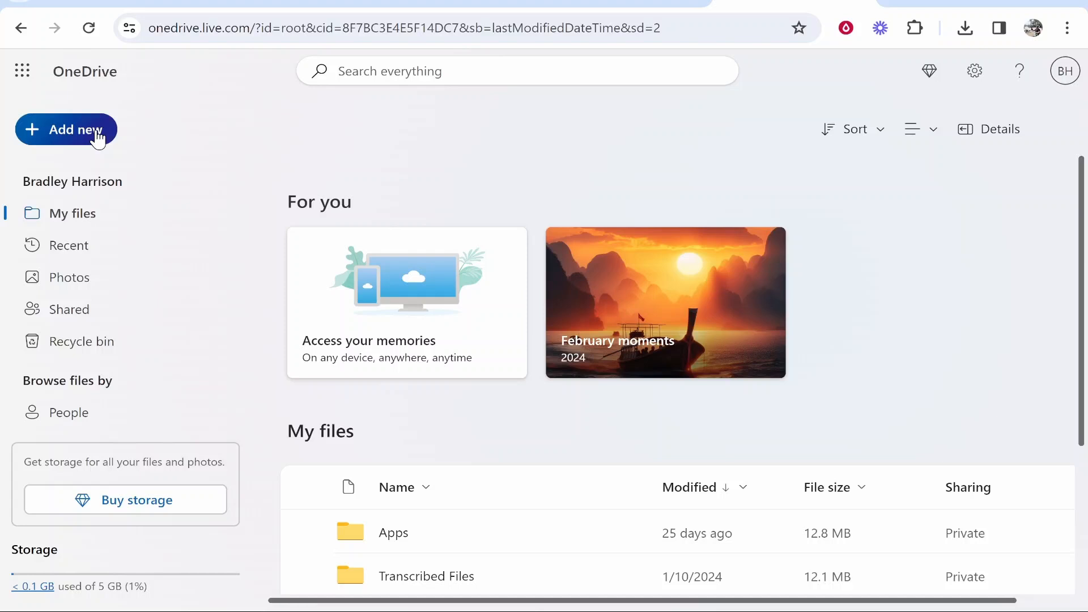
Upload 'How to add rainbow gradient to text in Canva.mp4' from the computer via Add new > Files upload
click(65, 129)
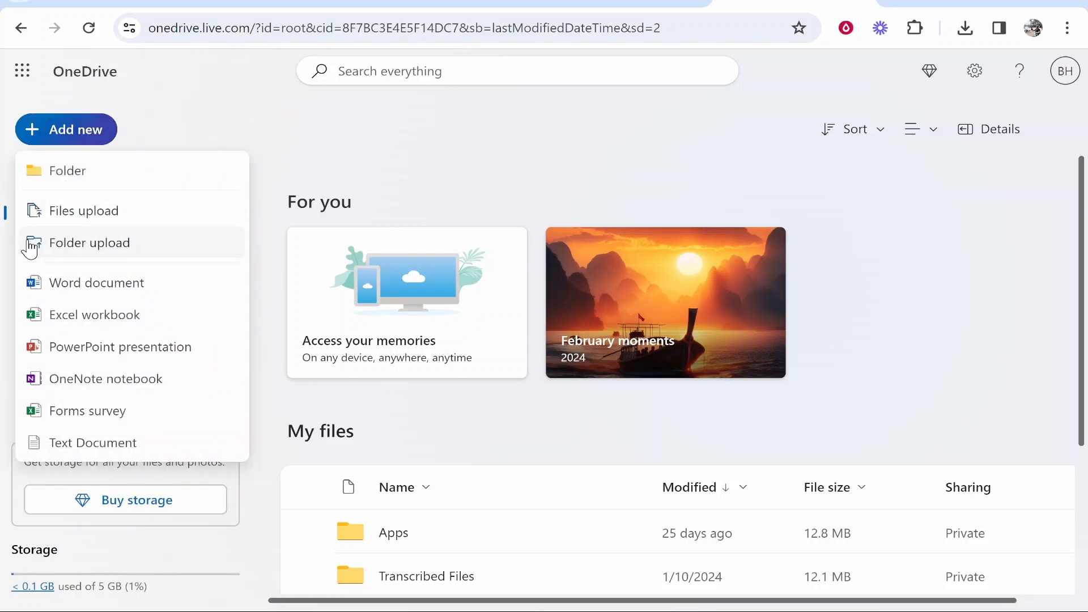
mouse_move(59, 229)
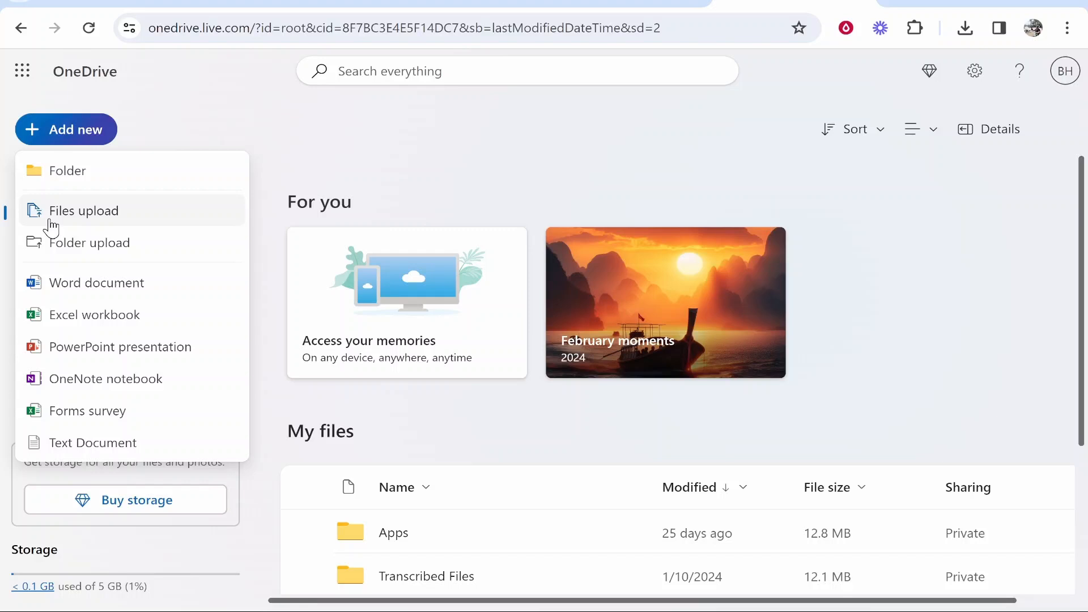
mouse_move(85, 214)
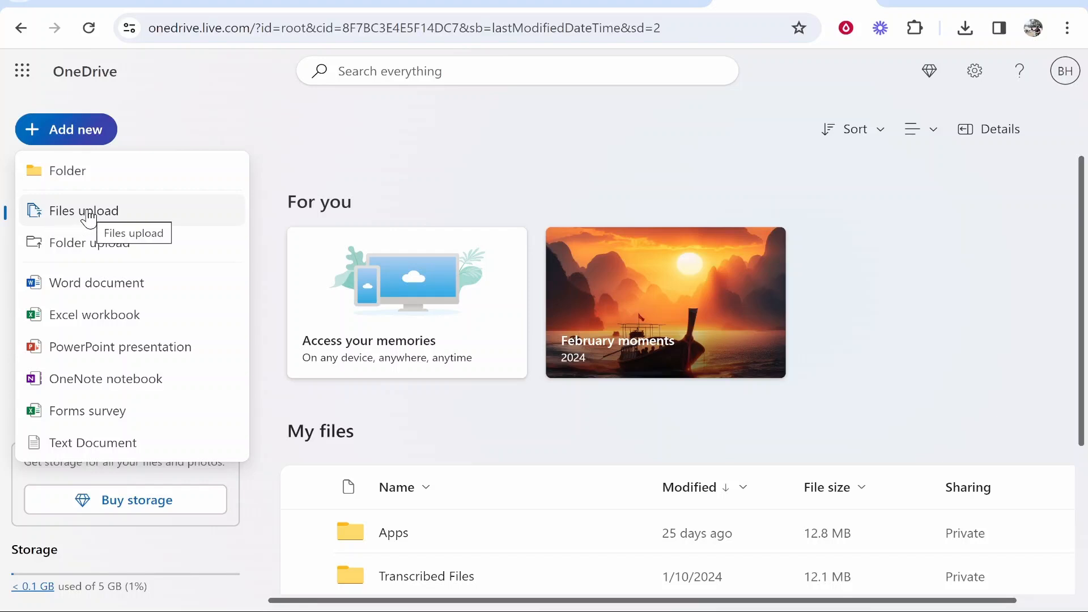
click(86, 211)
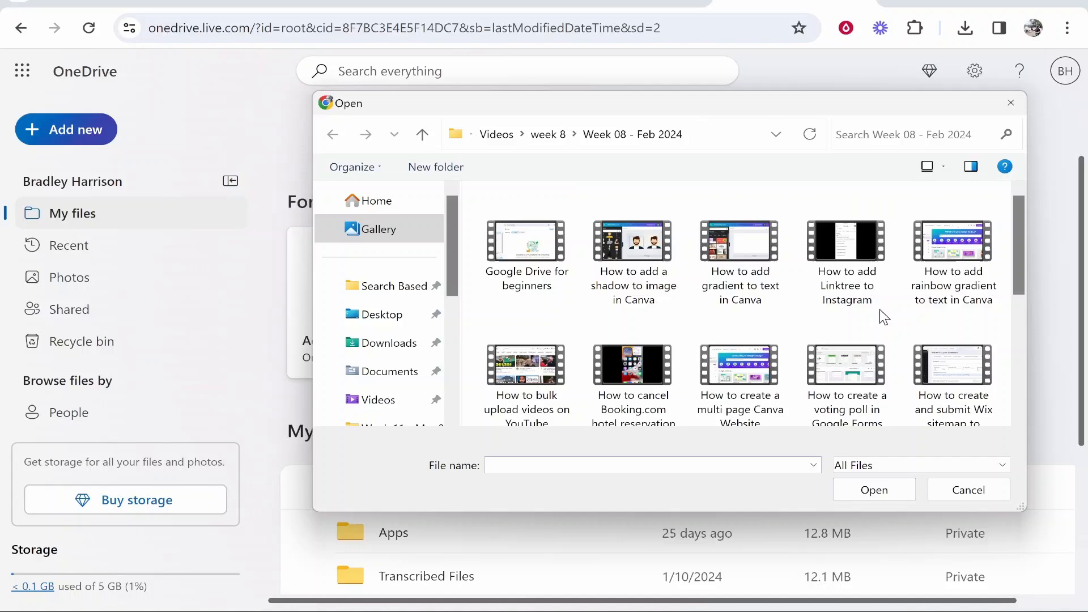
click(953, 250)
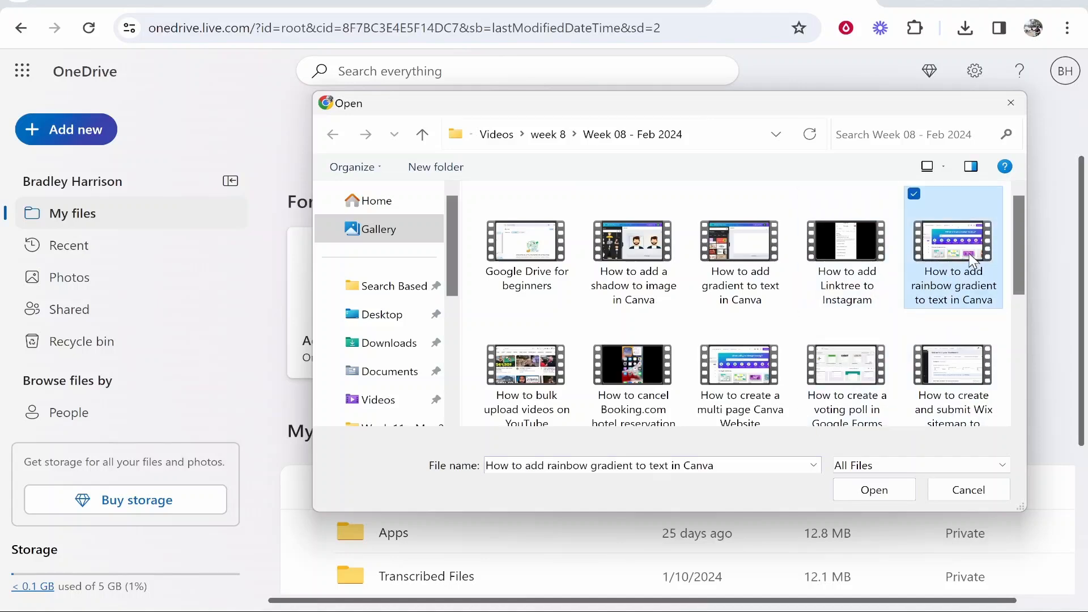
click(968, 489)
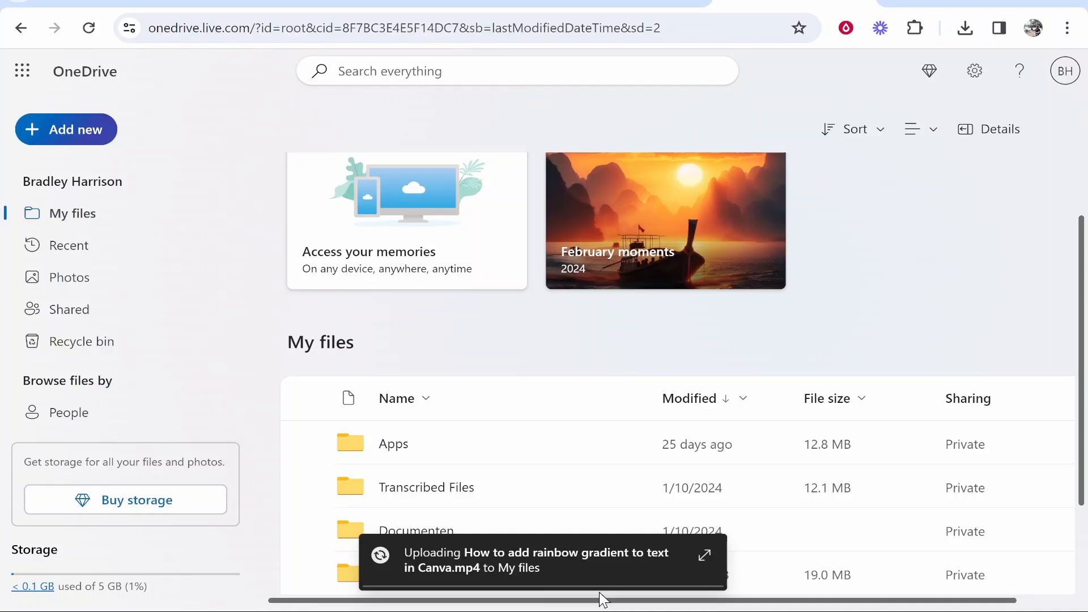
mouse_move(515, 559)
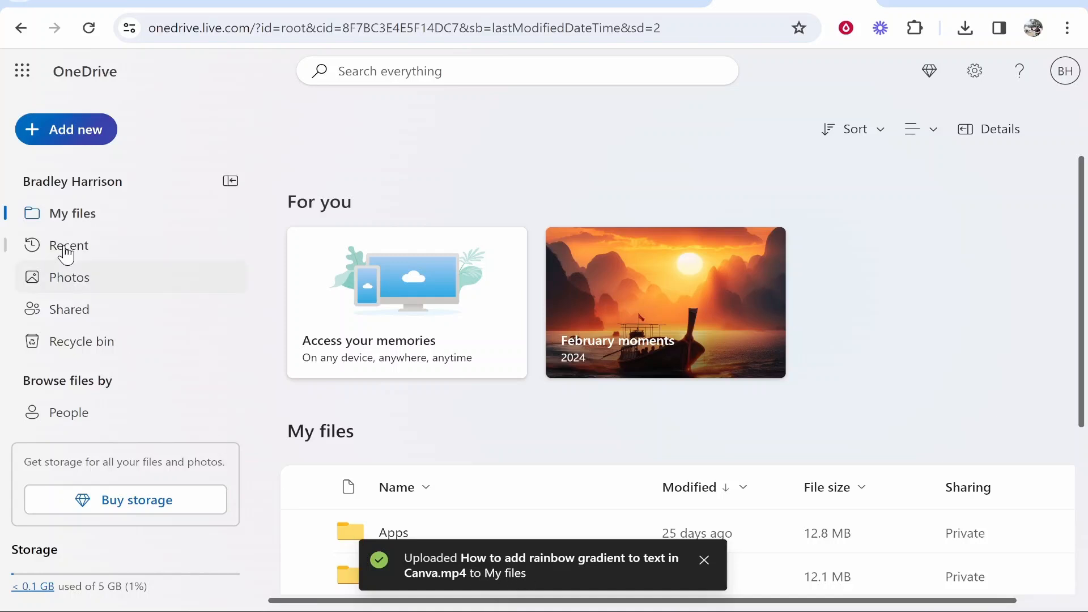
Let the upload finish so the 32.6 MB video appears in the My files list
click(72, 213)
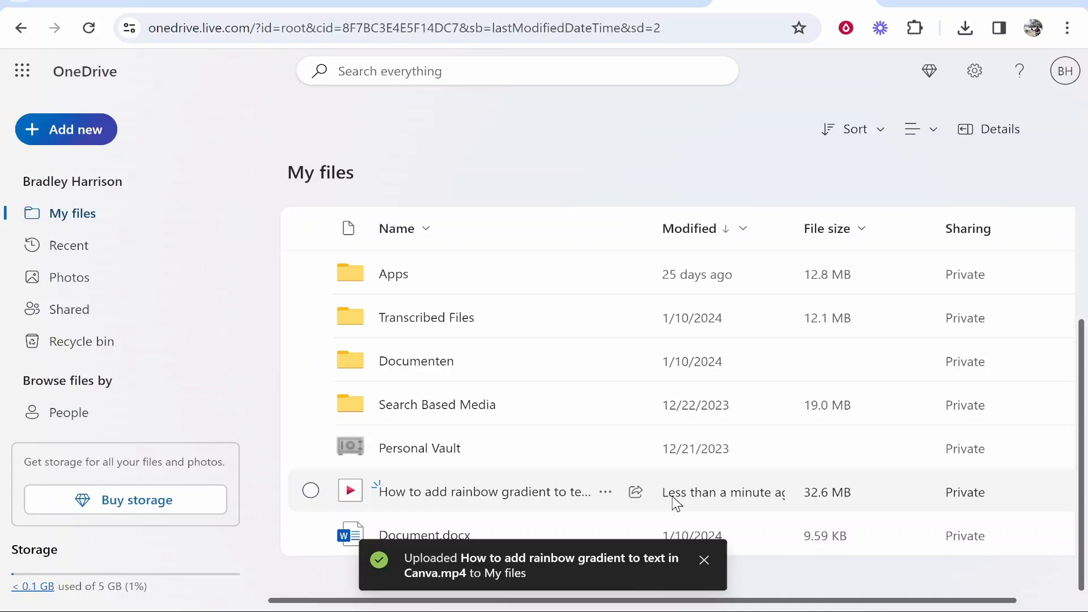
mouse_move(727, 488)
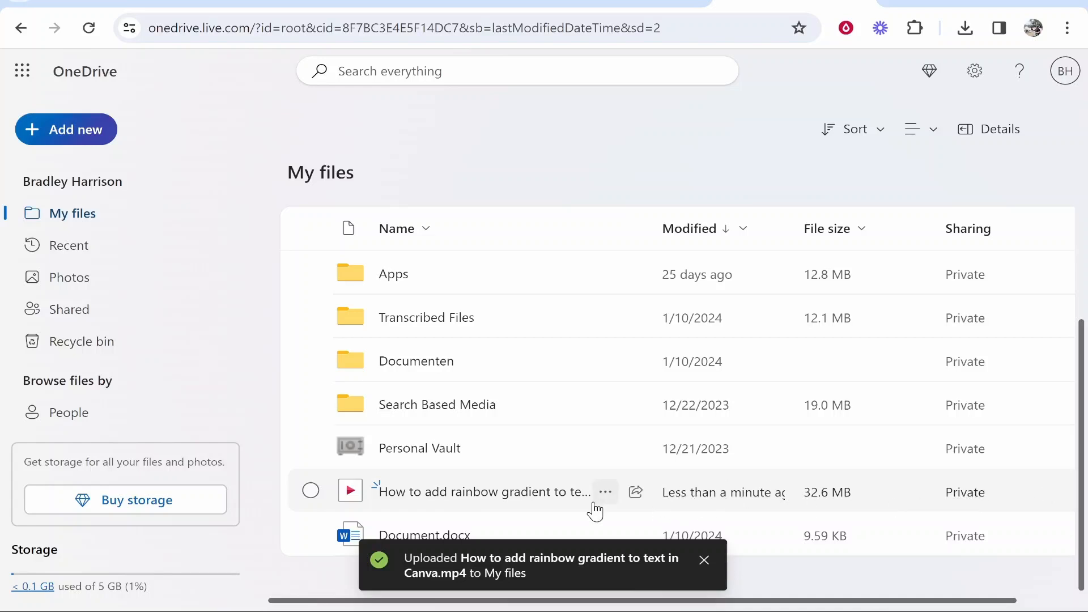
Play the uploaded rainbow gradient video in OneDrive's media viewer
click(310, 491)
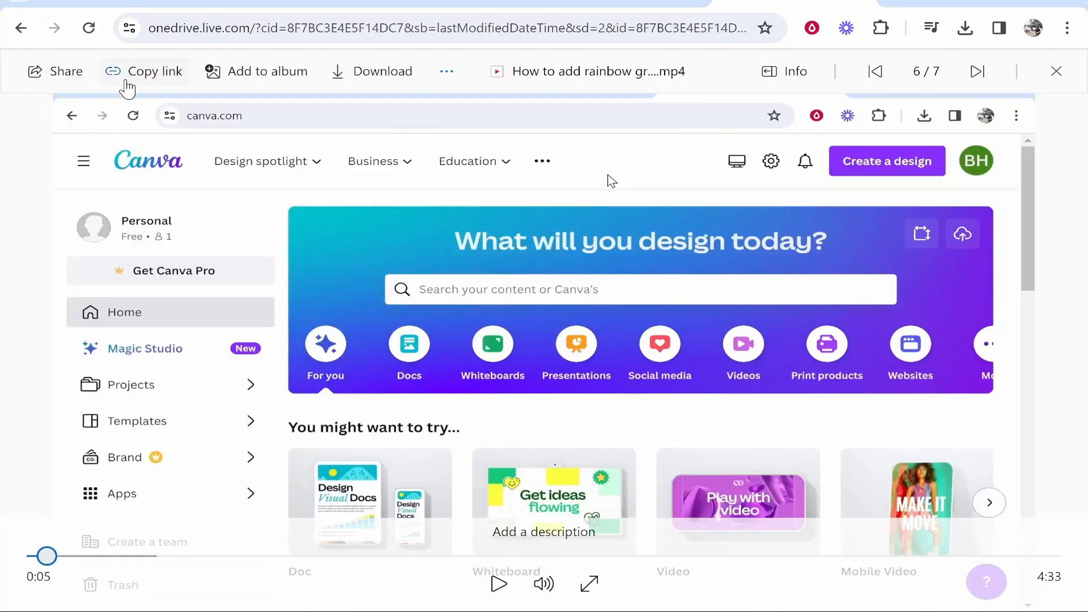
mouse_move(372, 70)
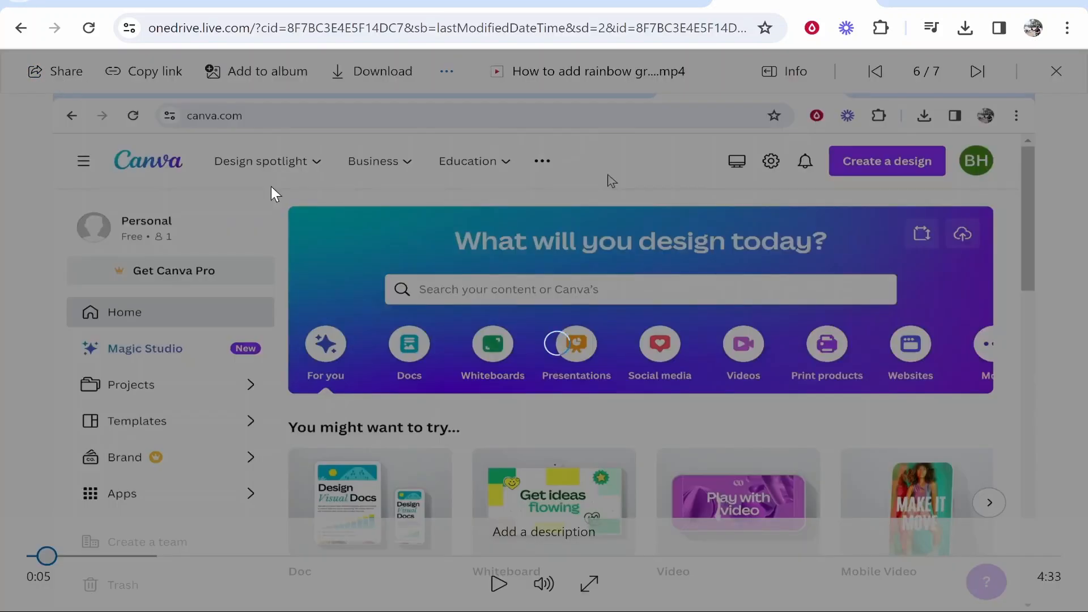
mouse_move(415, 223)
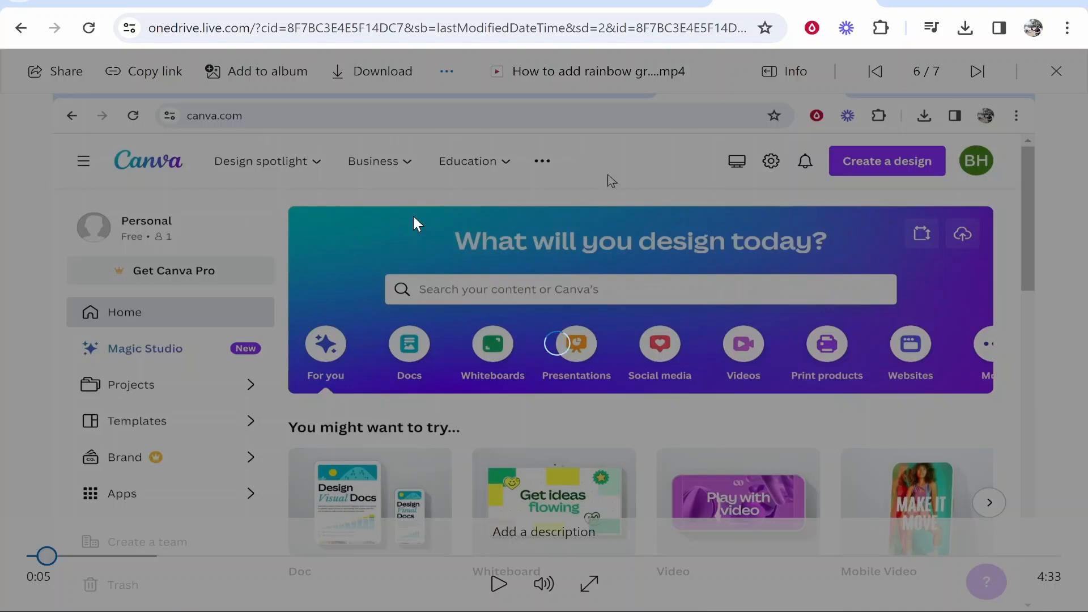
Copy an anyone-with-the-link-can-edit share link to the video and review its permission choices
click(54, 70)
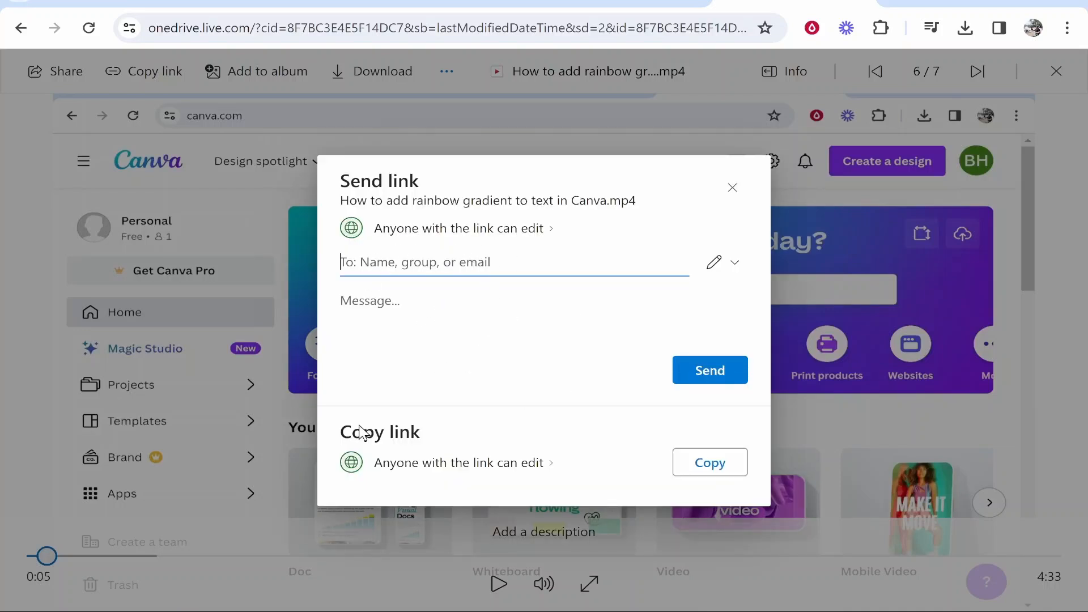
click(710, 463)
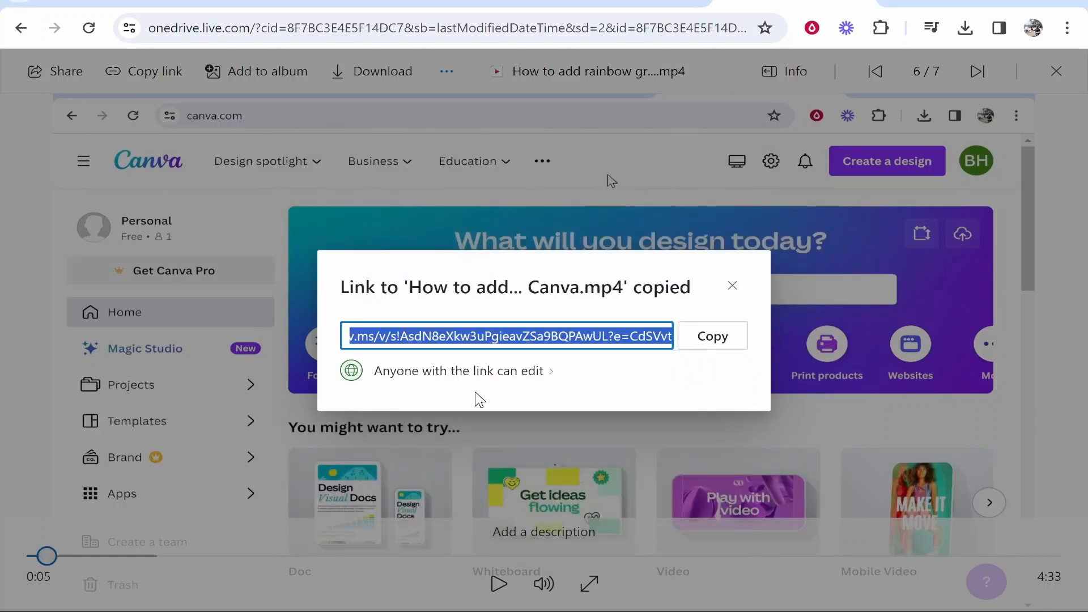
mouse_move(451, 391)
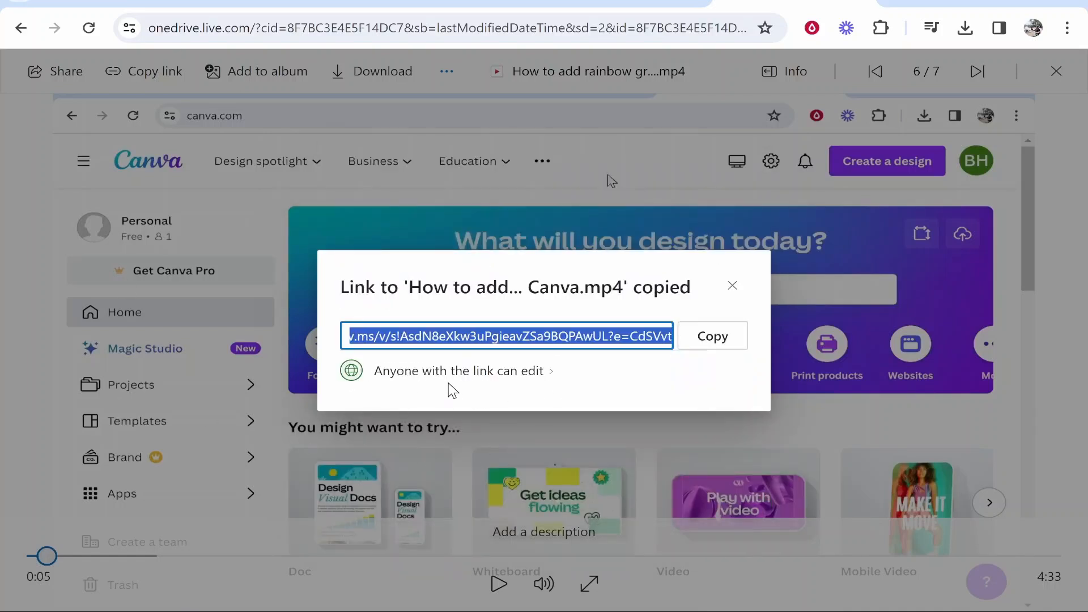
click(460, 371)
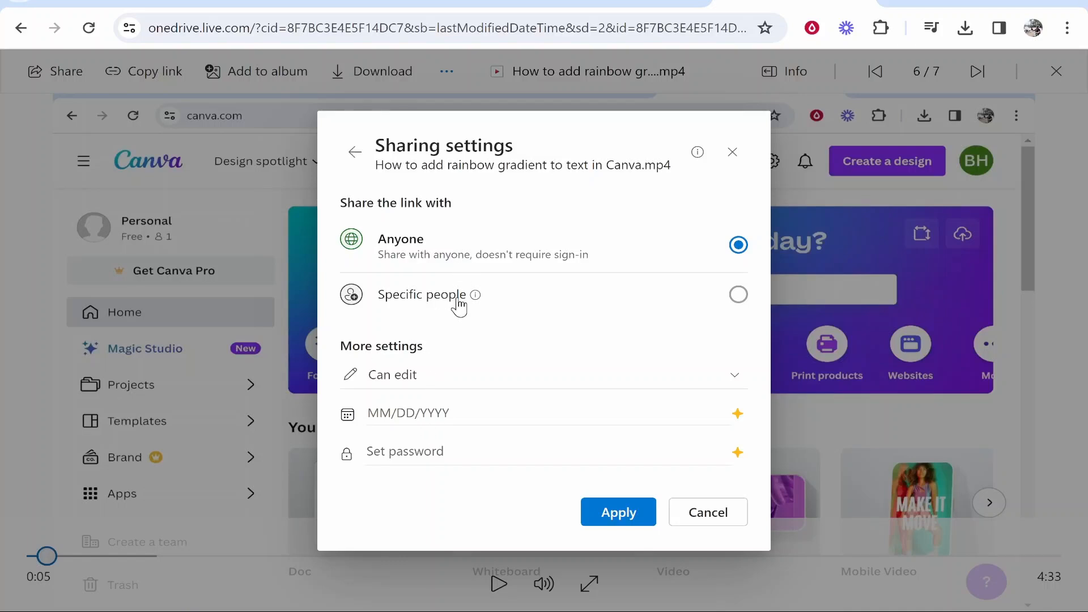
mouse_move(439, 380)
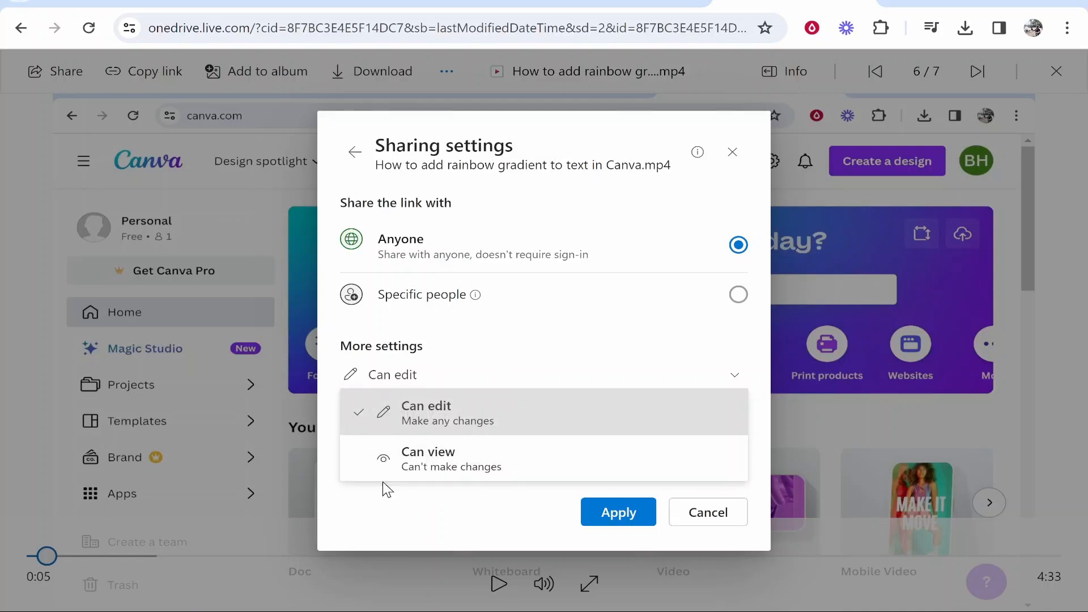
click(618, 512)
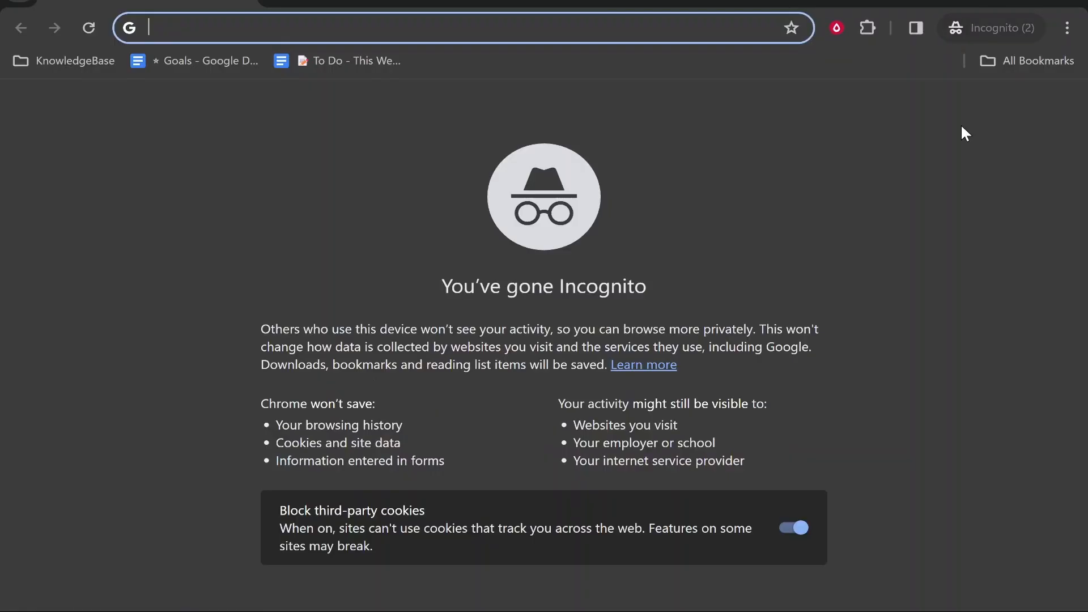
Load the copied 1drv.ms share link in the incognito window's address bar
text(1drv.ms/v/s!AsdN8eXkw3uPgie-s9Kb5_uvD5JH?e=qURG9B)
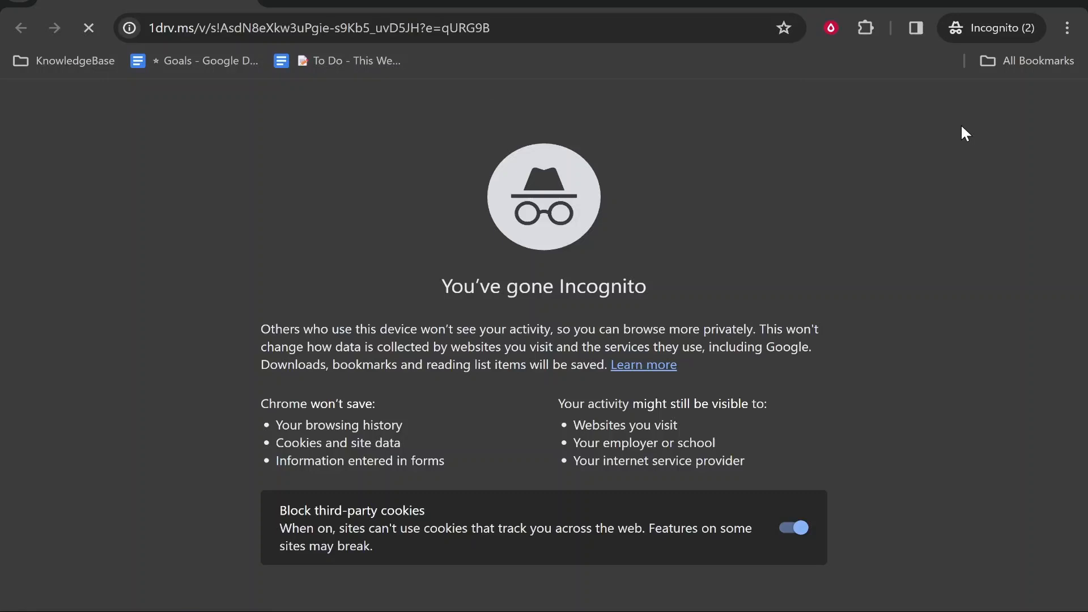